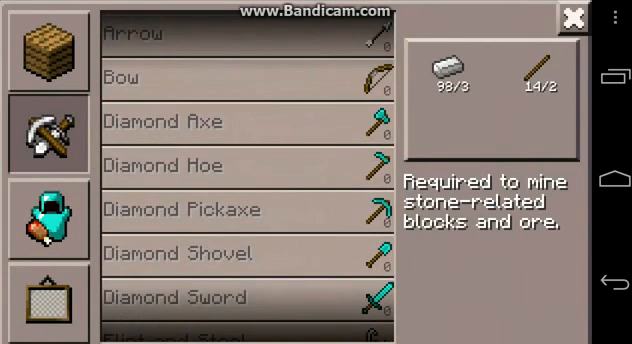
View the Iron Boots and Iron Chestplate armor recipes, then show the Select blocks inventory.
click(44, 218)
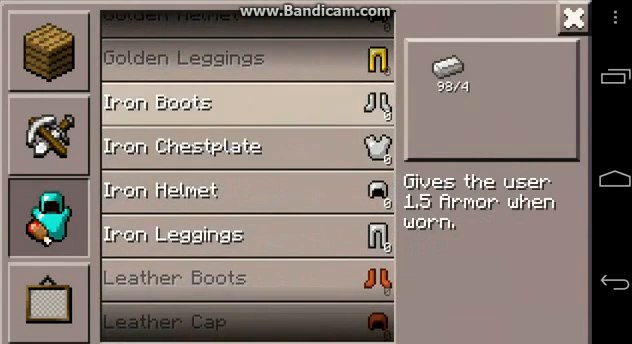
click(230, 146)
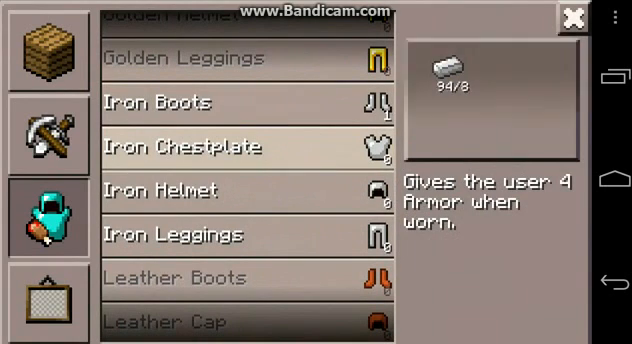
click(210, 236)
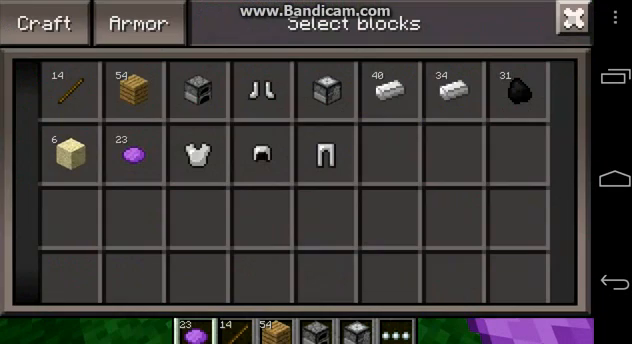
Show the Armor screen with the character preview and wearable iron armor pieces.
click(150, 28)
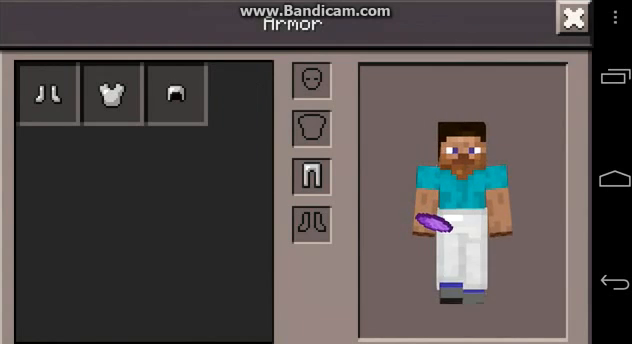
click(112, 90)
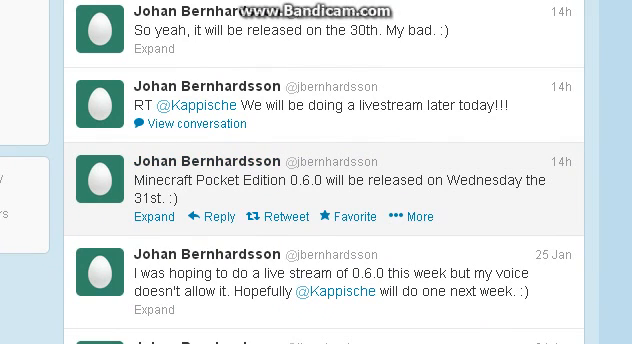
Scroll the developer's timeline to the tweets dating 0.6.0 for Wednesday the 31st.
scroll(down, 3)
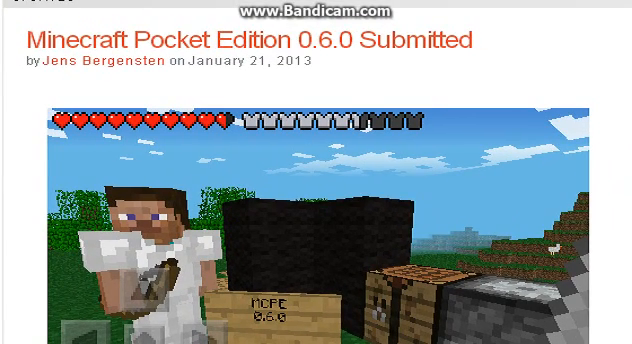
Scroll past the header screenshot to the introduction and New features list (signs, armor, baby animals).
scroll(down, 3)
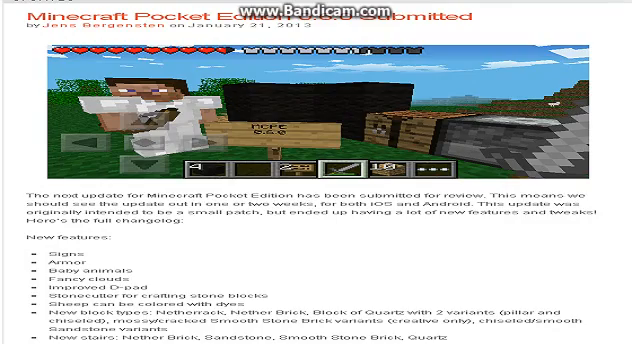
Scroll through New features, Tweaks and Bug fixes to the previous/next post links.
scroll(down, 3)
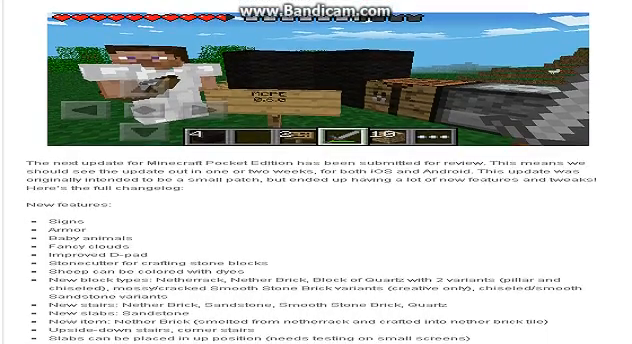
scroll(down, 3)
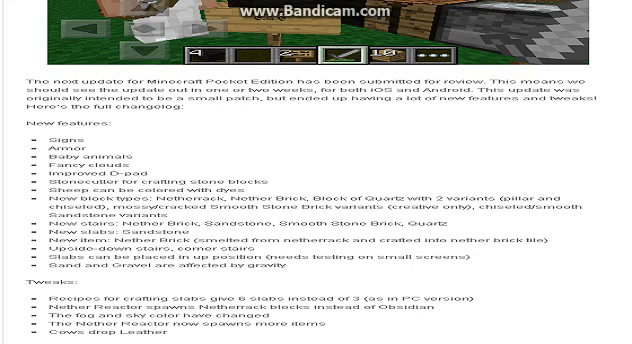
scroll(down, 3)
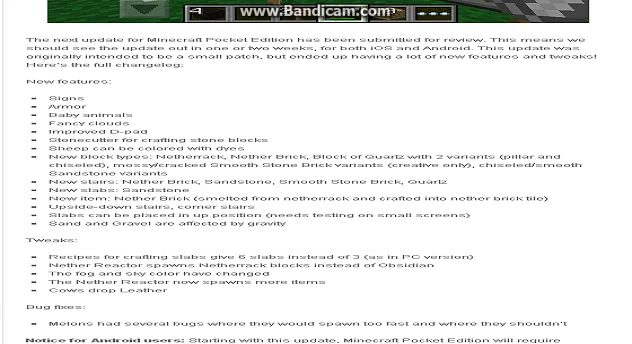
scroll(down, 3)
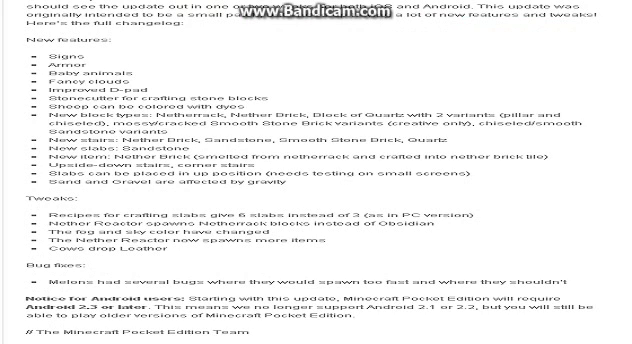
scroll(down, 3)
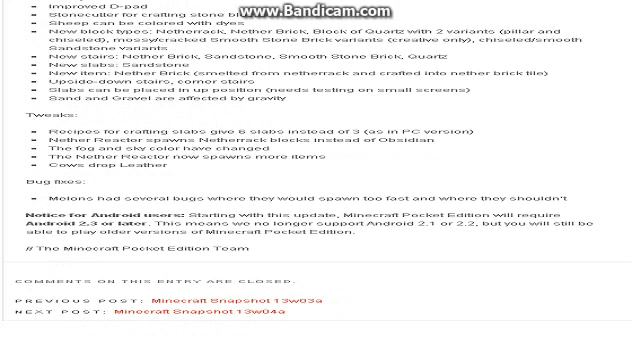